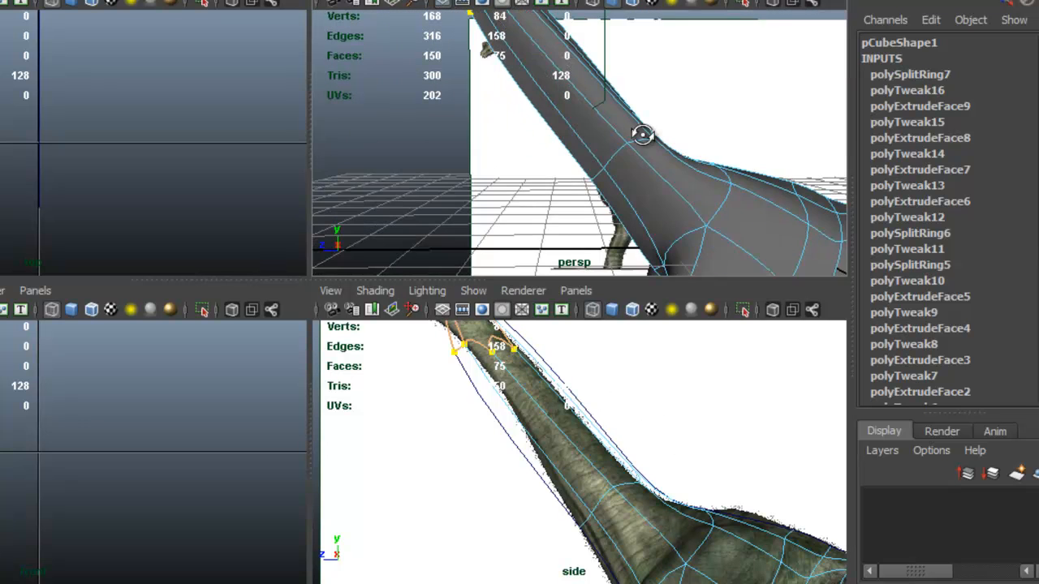
Step: Pull the neck's end ring and the new loop along the reference head, then repeat the last command
drag(641, 133, 576, 156)
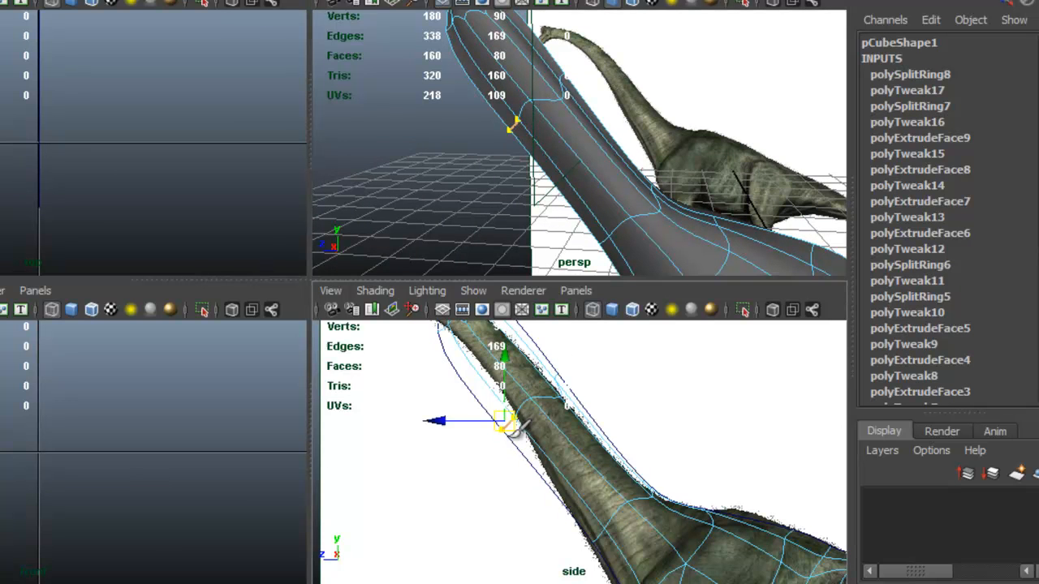
drag(500, 422, 523, 406)
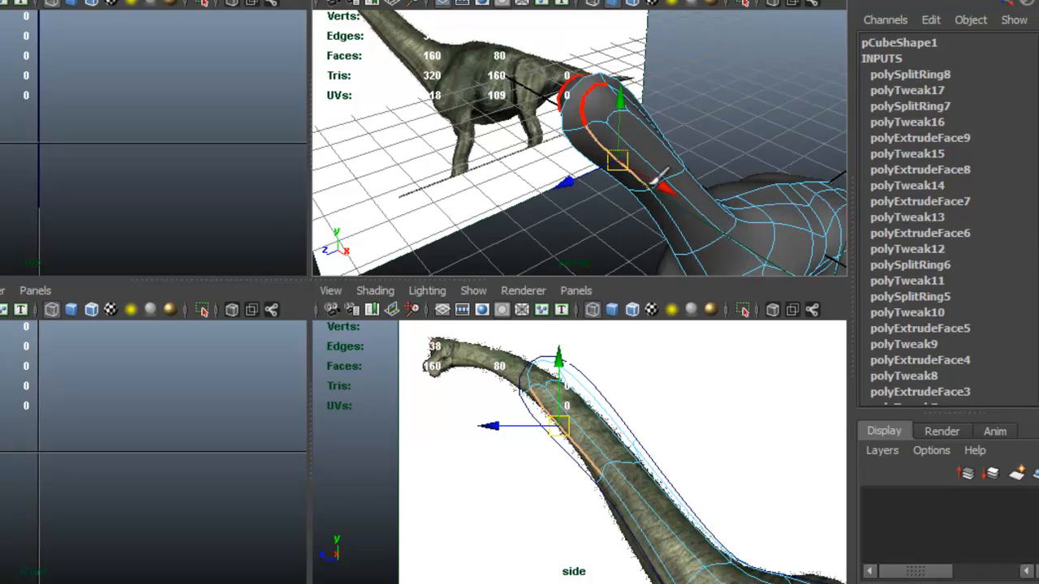
key(g)
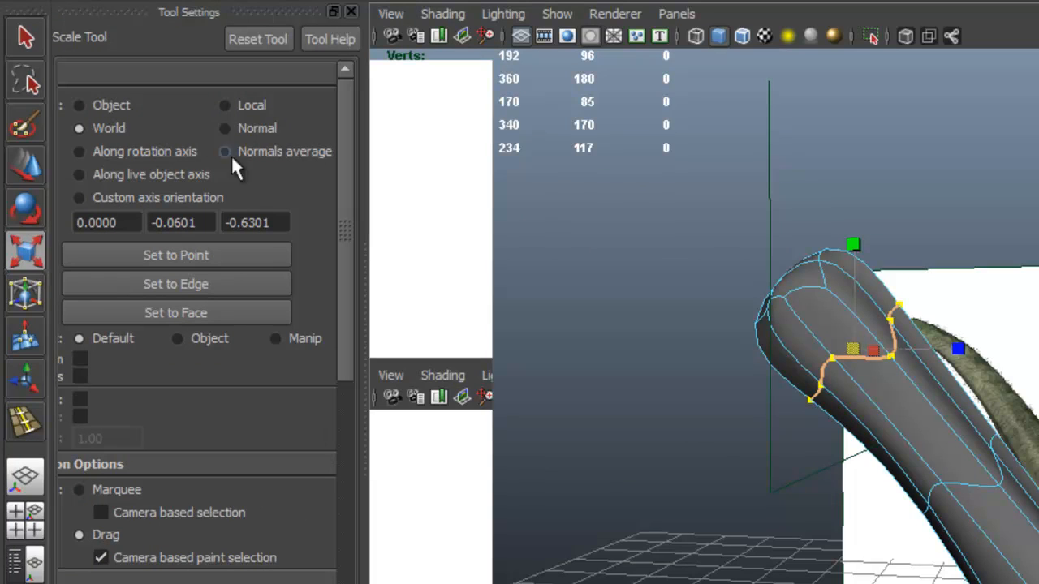
Step: Try Normal and Custom axis orientations for scaling the neck ring
click(224, 128)
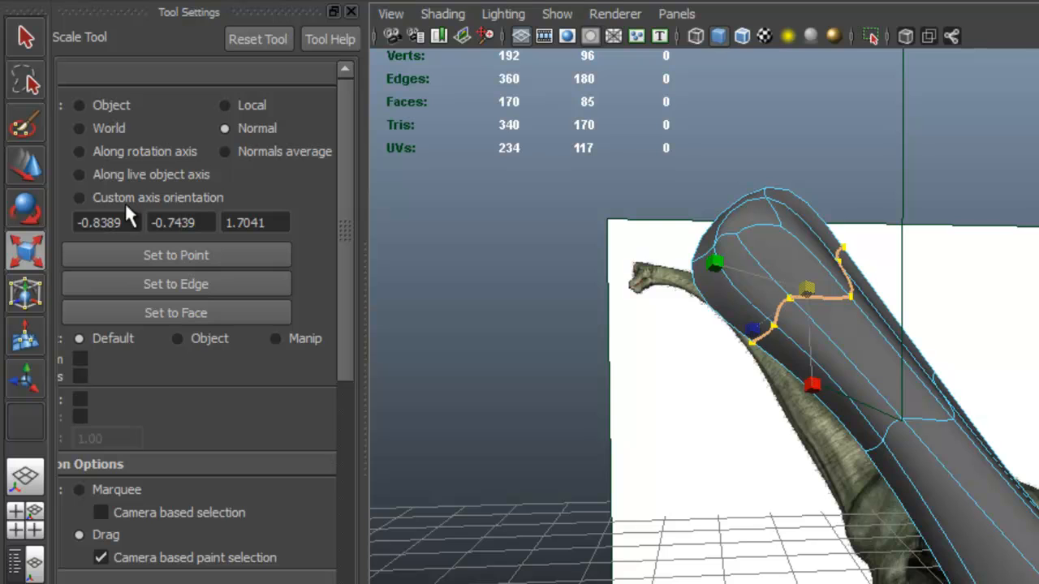
click(78, 198)
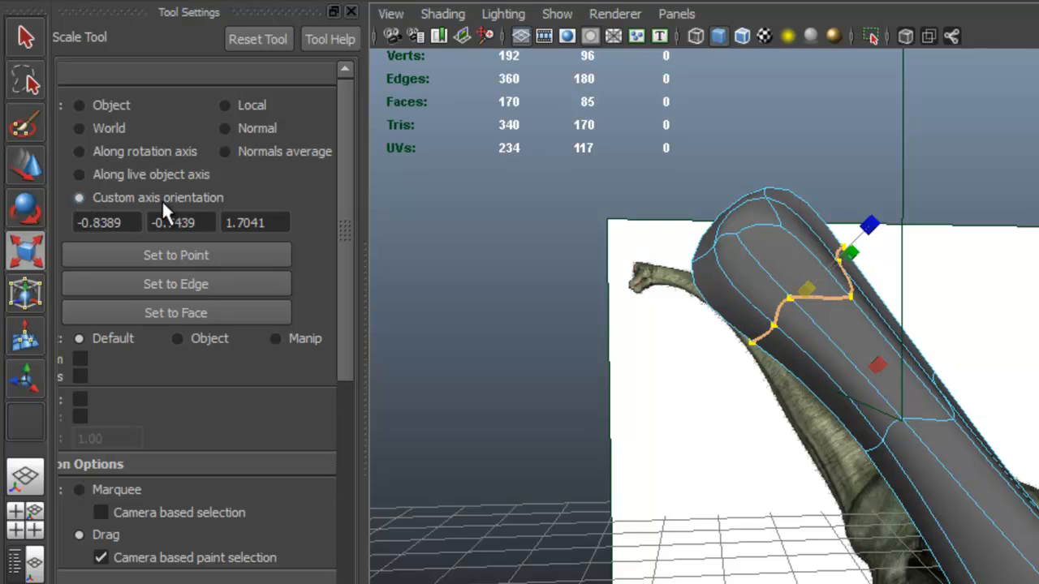
click(175, 282)
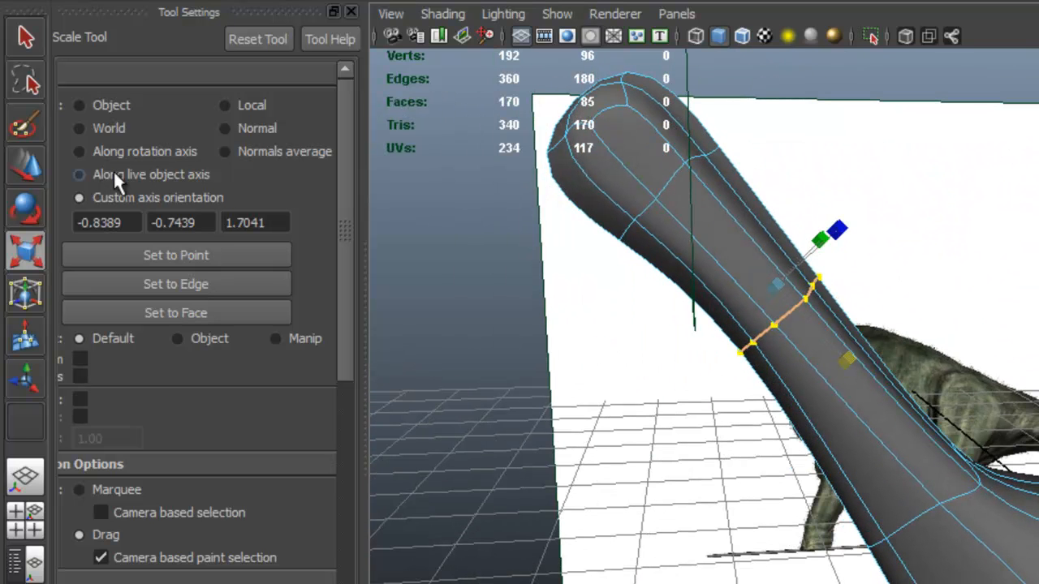
Step: Try the live object axis, settle on World orientation and close the Tool Settings panel
click(78, 128)
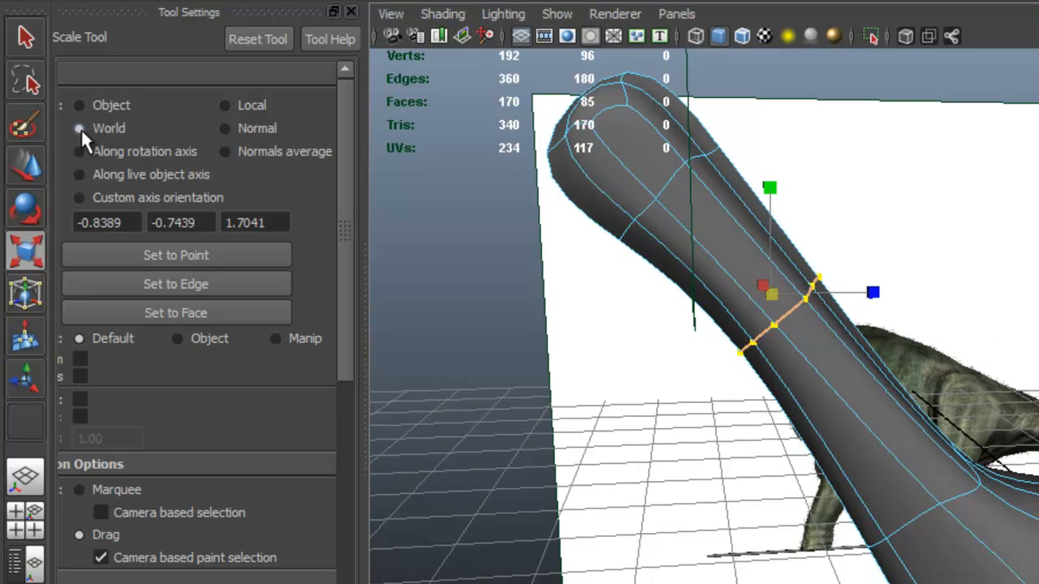
click(78, 128)
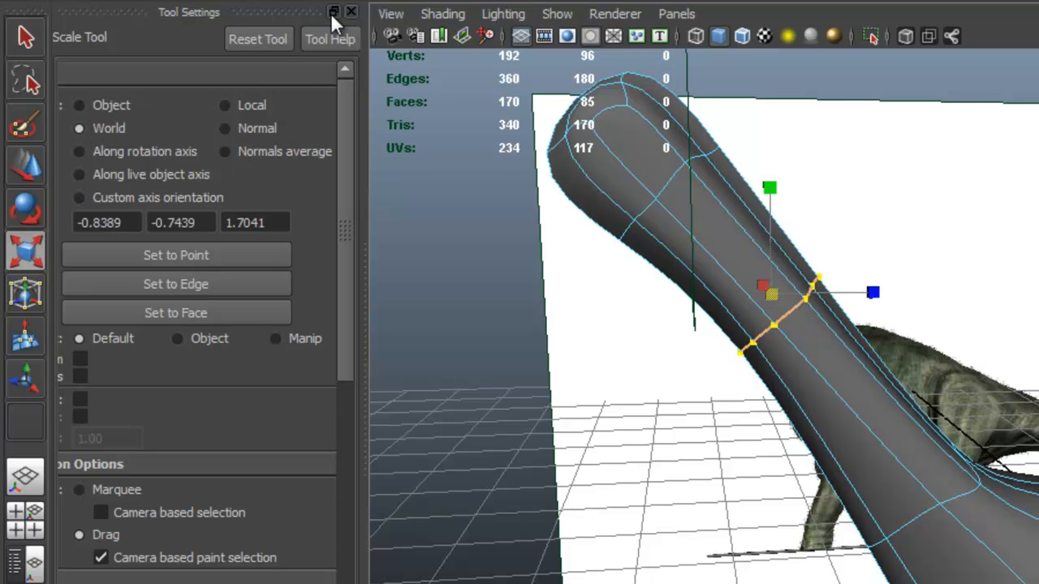
click(351, 11)
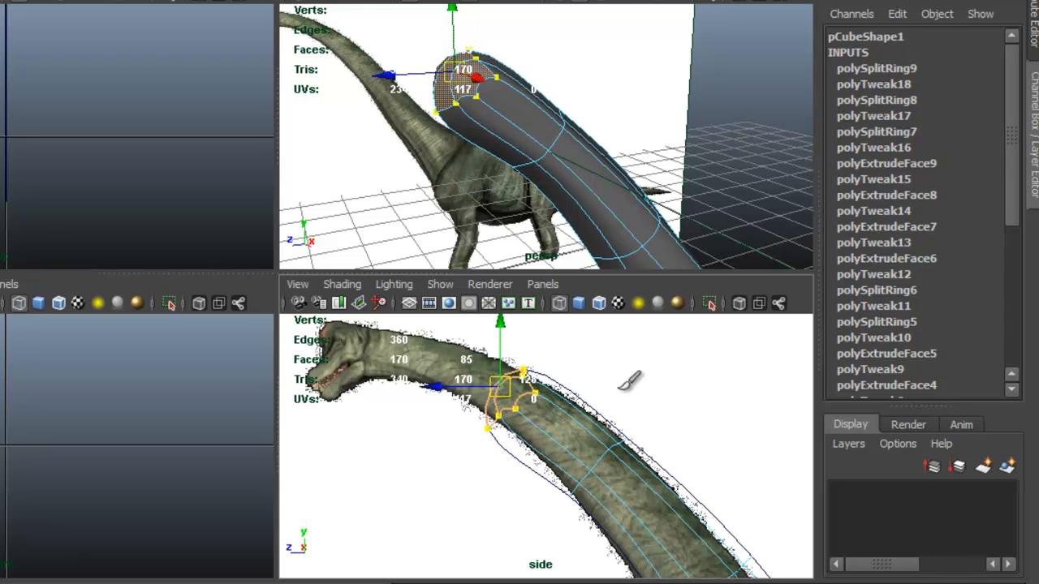
mouse_move(620, 463)
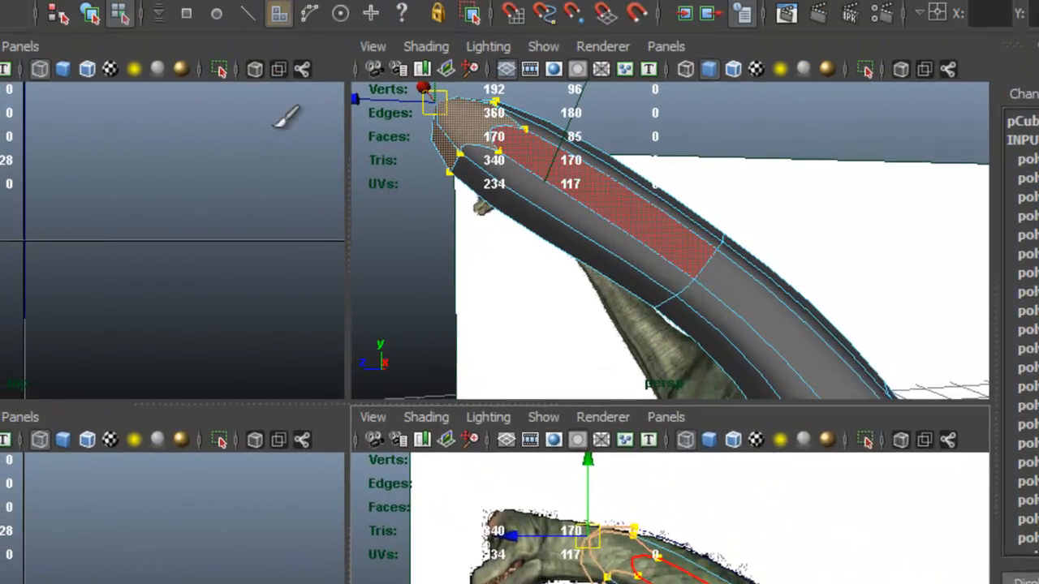
Step: Insert an offset edge loop near the head end of the neck and fit it to the reference outline
click(174, 20)
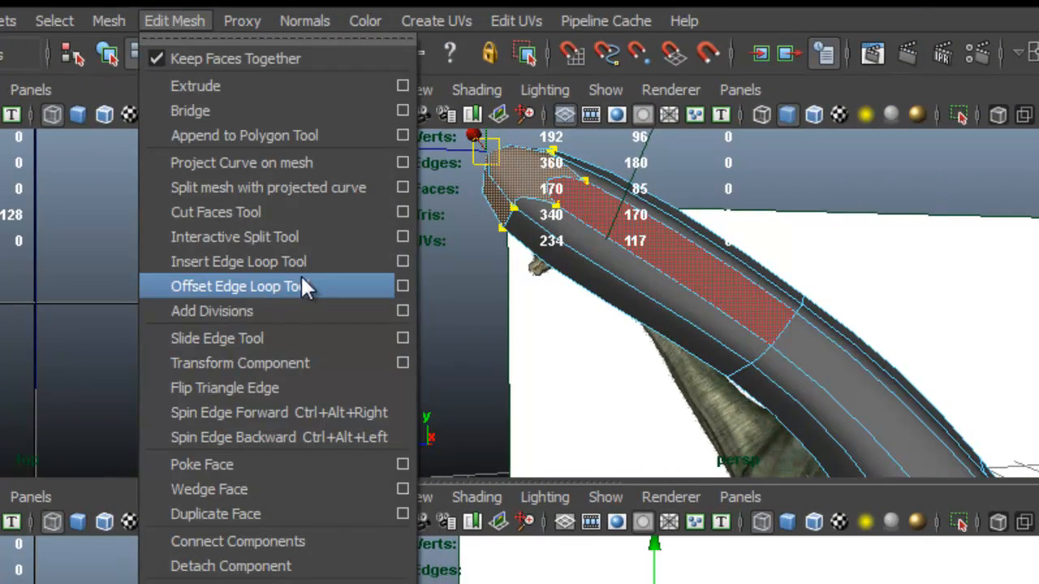
click(235, 286)
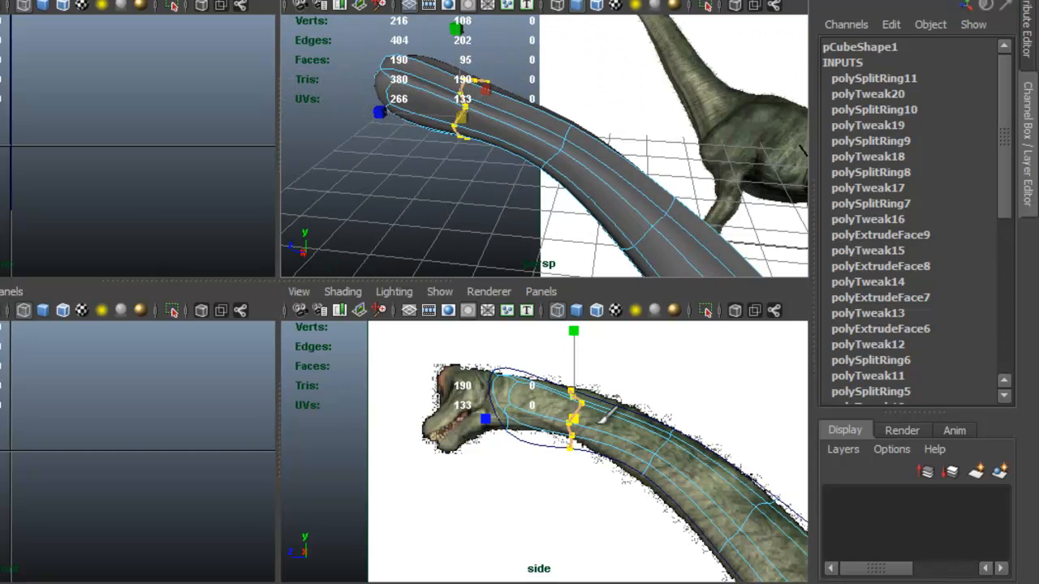
drag(572, 431, 571, 394)
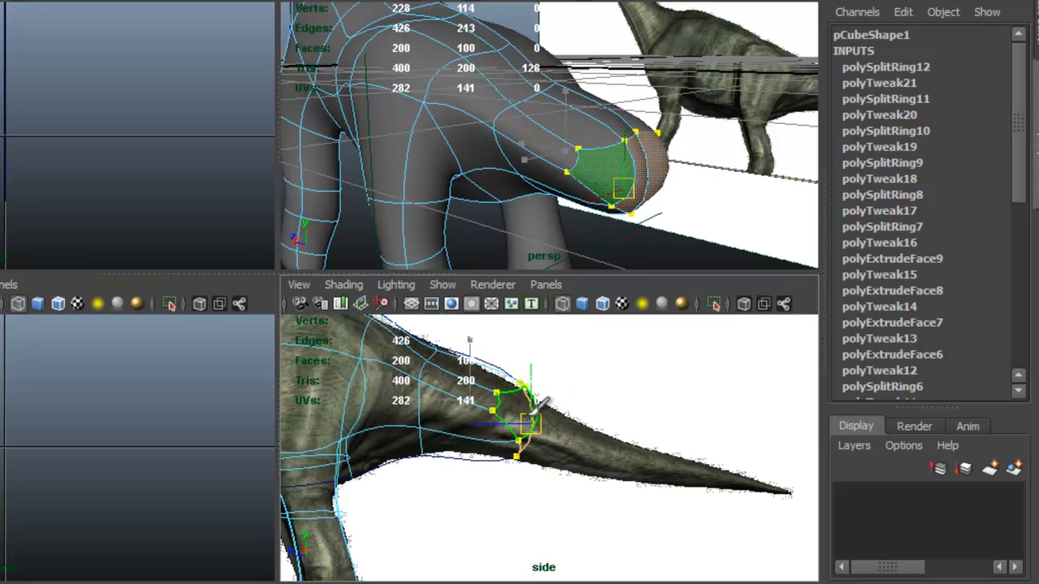
Step: Move the tail-end ring and tip vertices along the reference tail outline
drag(527, 406, 564, 425)
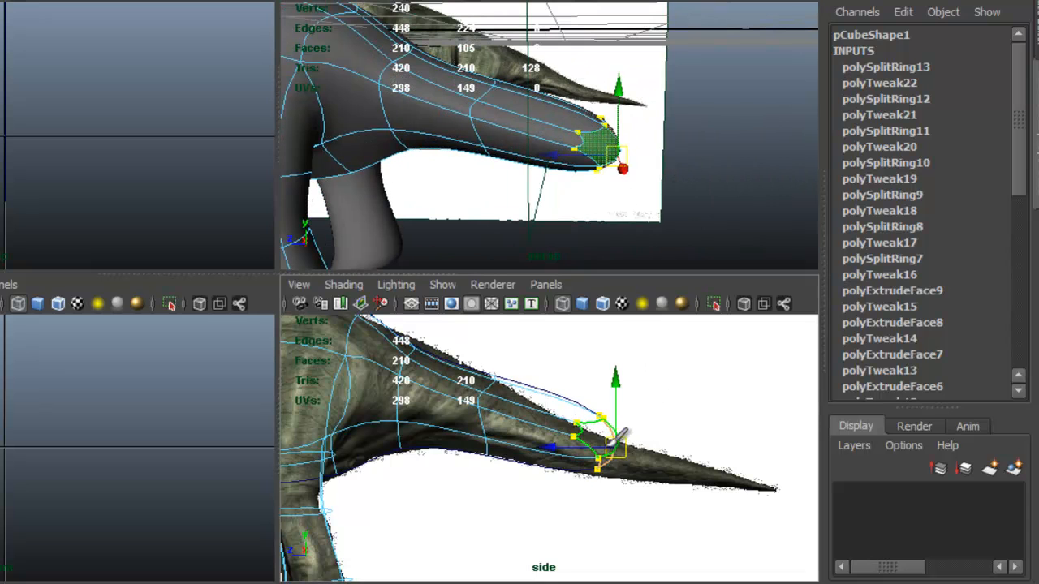
drag(593, 438, 619, 451)
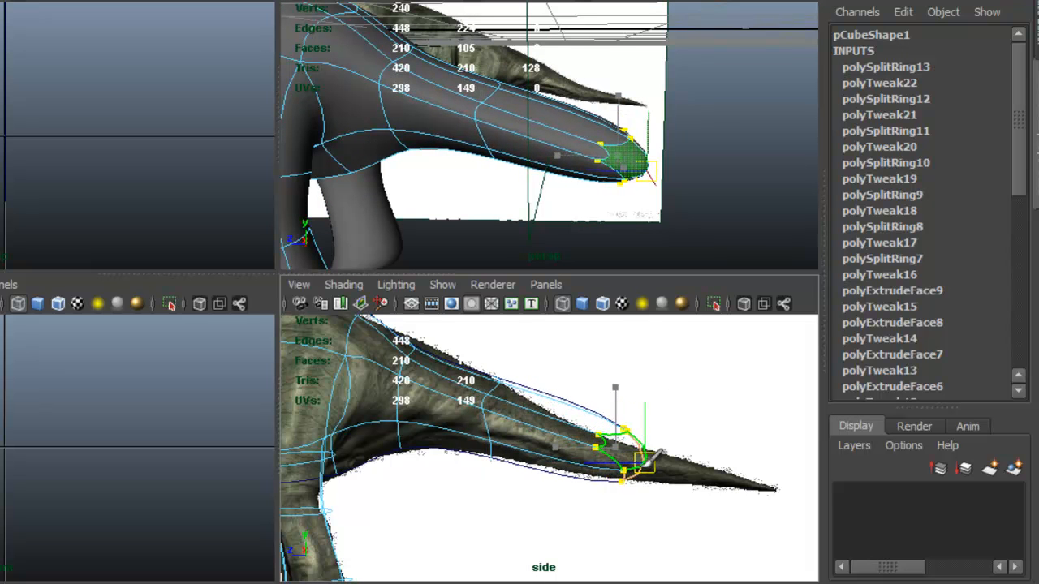
drag(616, 446, 750, 484)
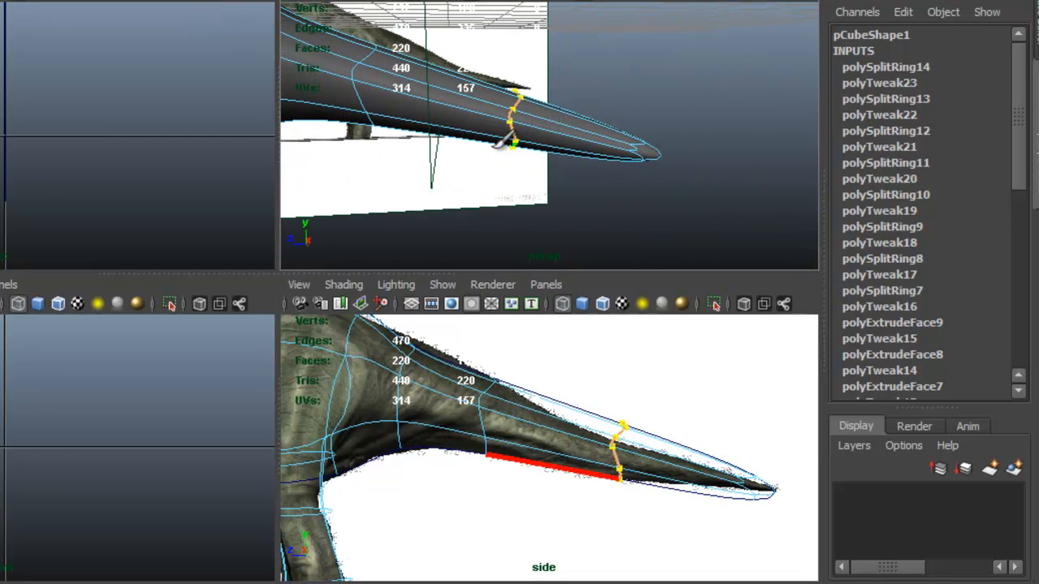
Step: Reshape the body vertices between the legs from the front view
click(620, 451)
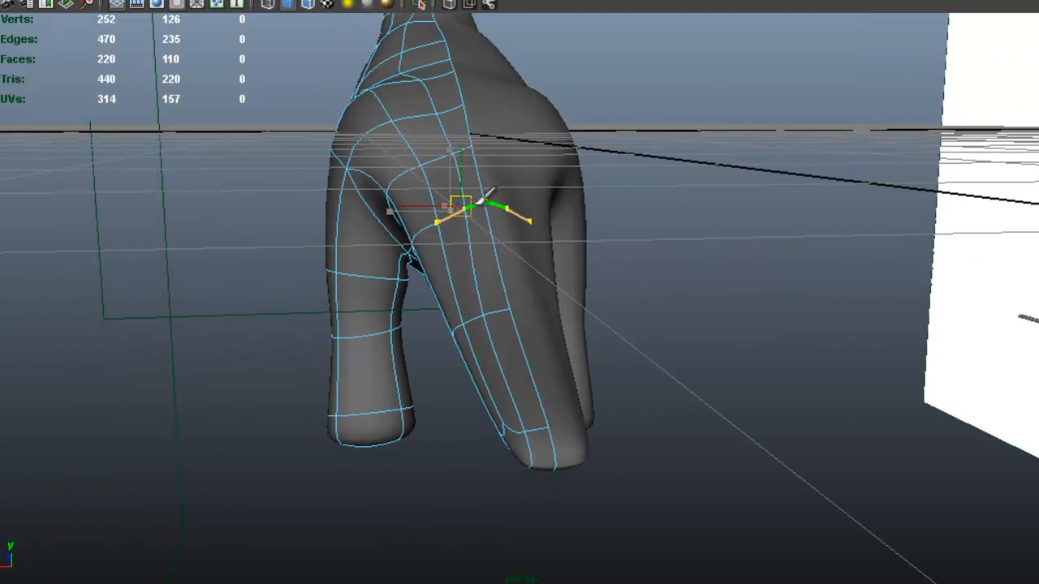
drag(467, 208, 479, 341)
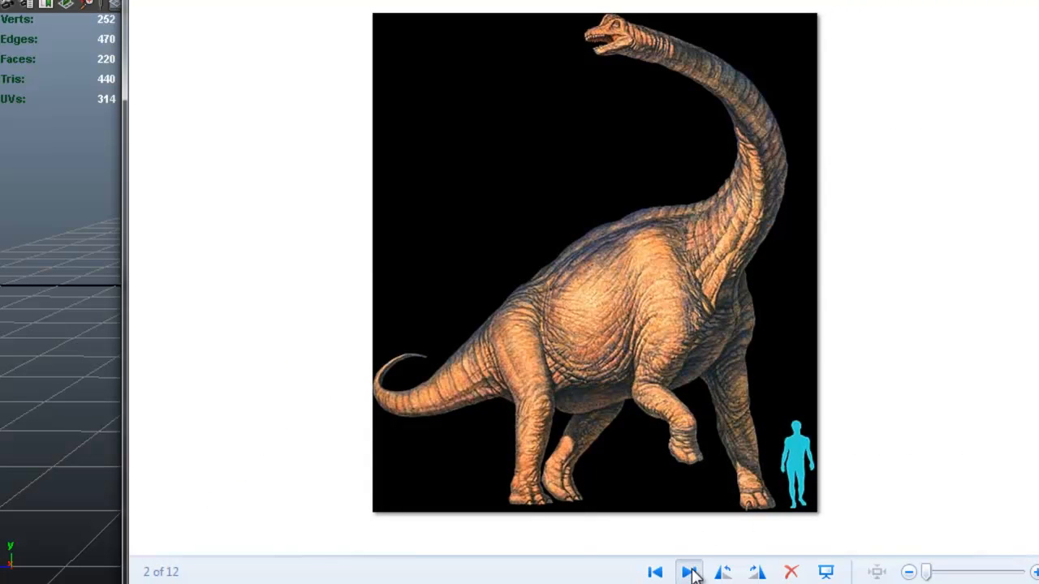
Step: Close the brachiosaurus reference photo and return to the Maya viewport
click(688, 571)
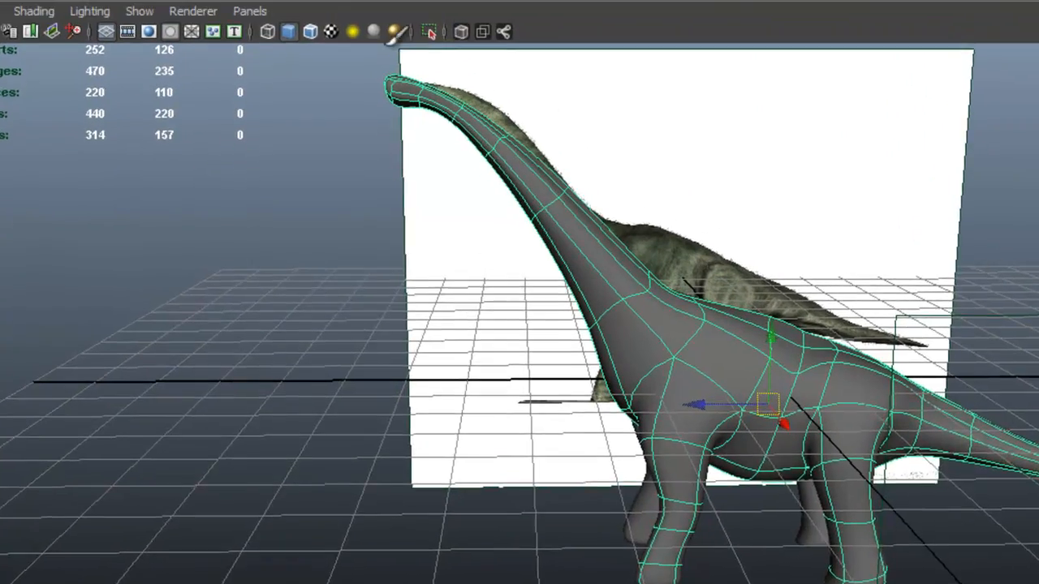
Step: Open the Sculpt Geometry Tool options for the dinosaur body mesh
click(321, 21)
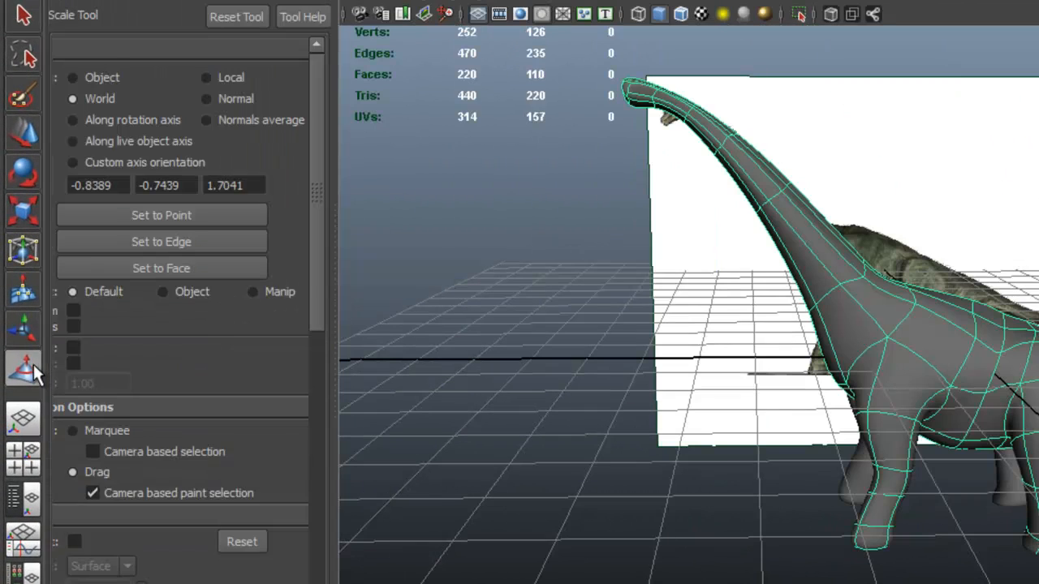
click(23, 370)
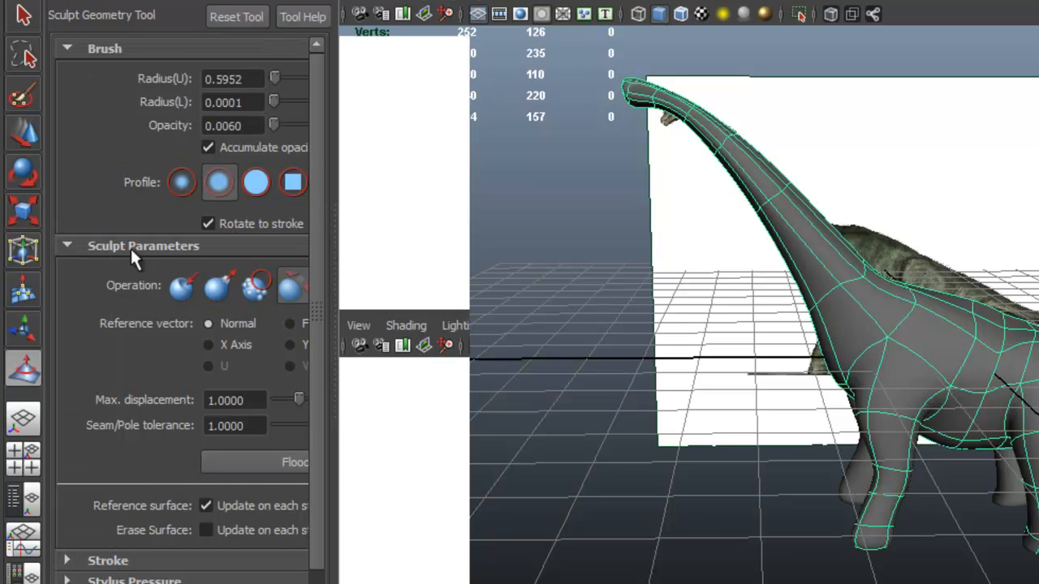
mouse_move(136, 253)
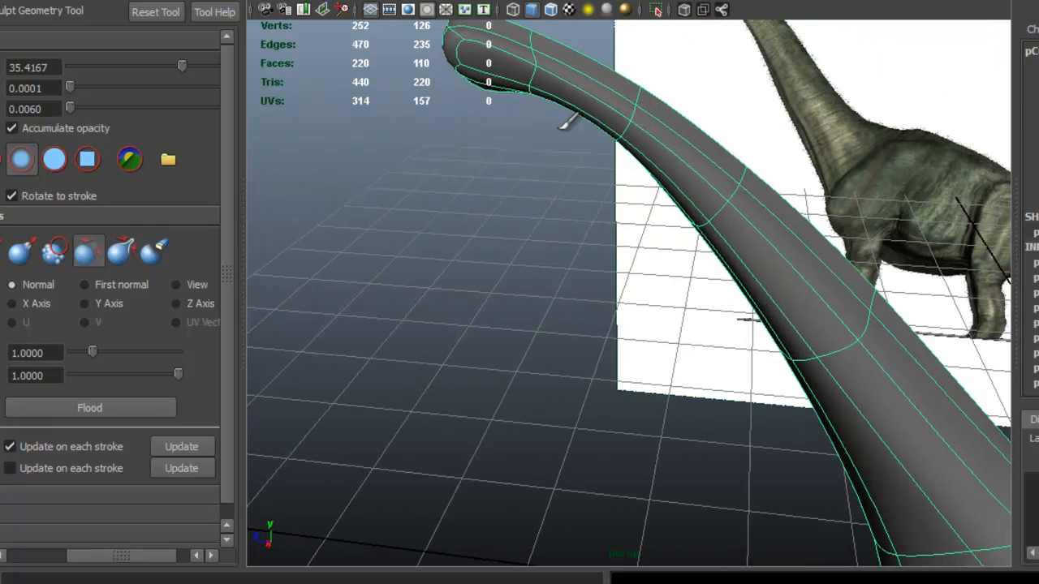
Step: Relax-sculpt the neck, body above the front leg, underside, belly and the whole tail
drag(568, 122, 568, 243)
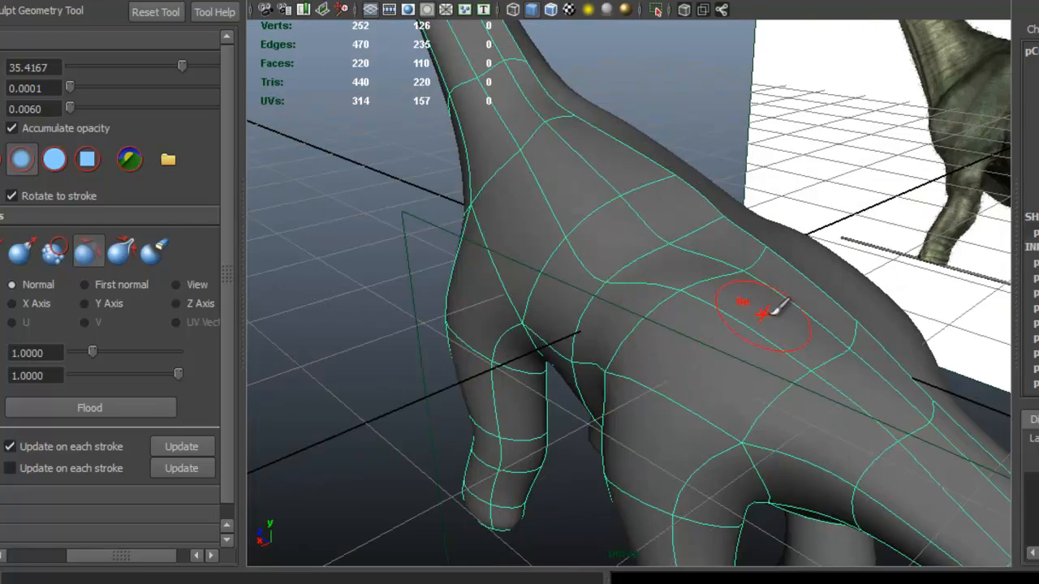
drag(763, 317, 649, 203)
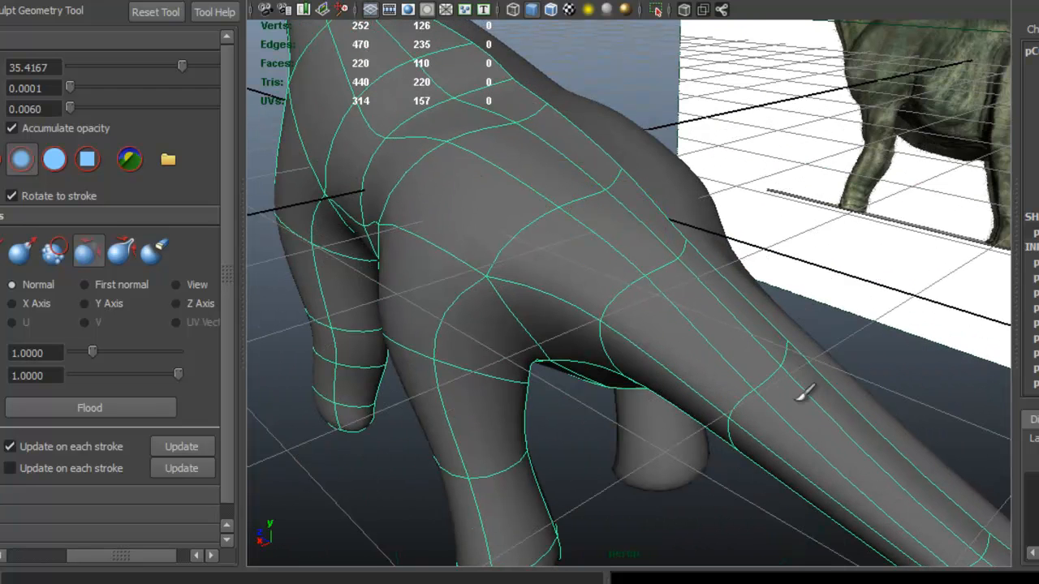
drag(799, 394, 598, 373)
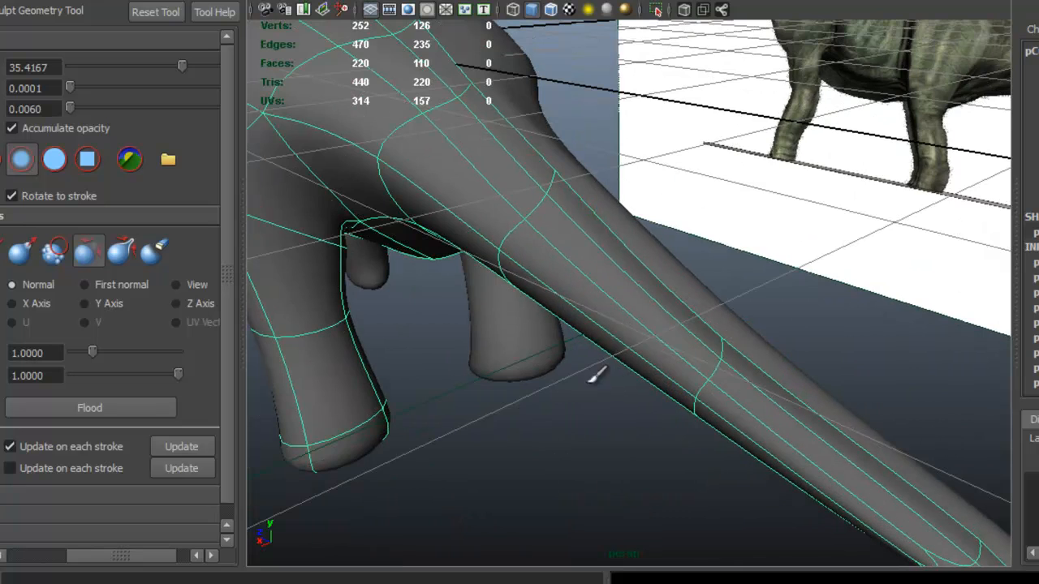
drag(598, 373, 798, 279)
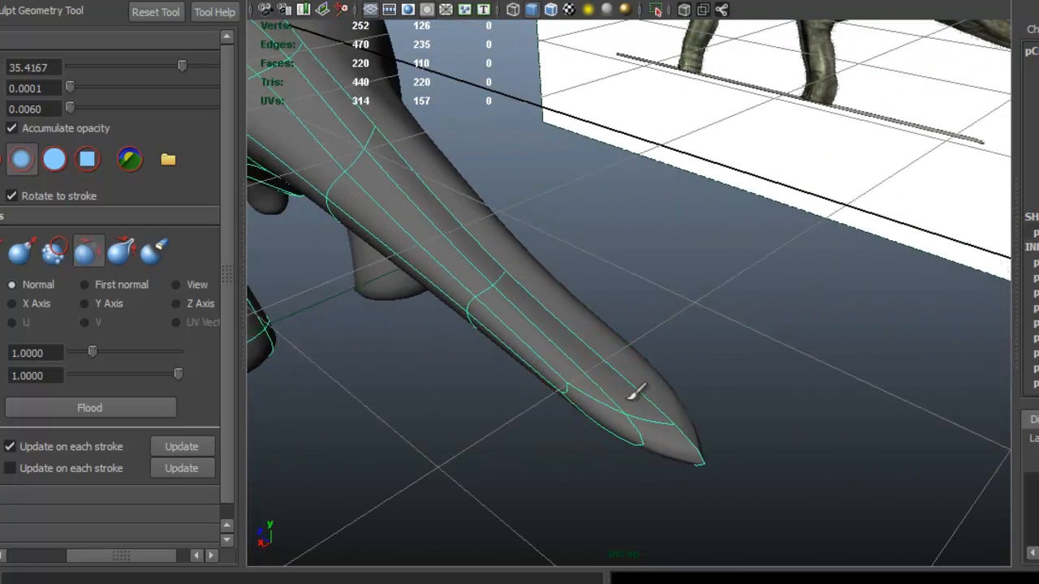
drag(636, 394, 636, 334)
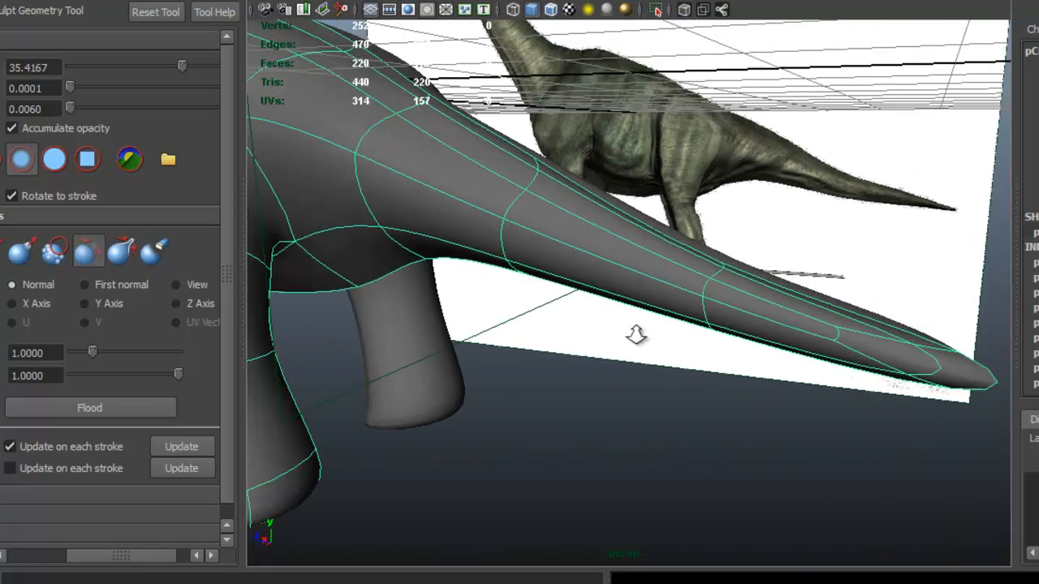
drag(636, 335, 684, 276)
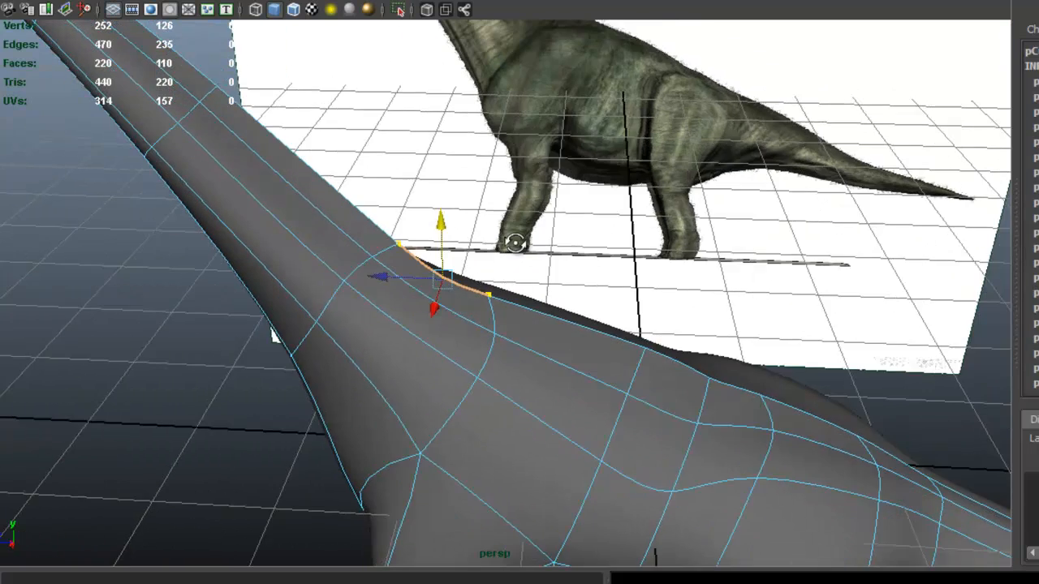
Step: Return to Object Mode, orbit around the dinosaur and select the foot tips
right_click(474, 279)
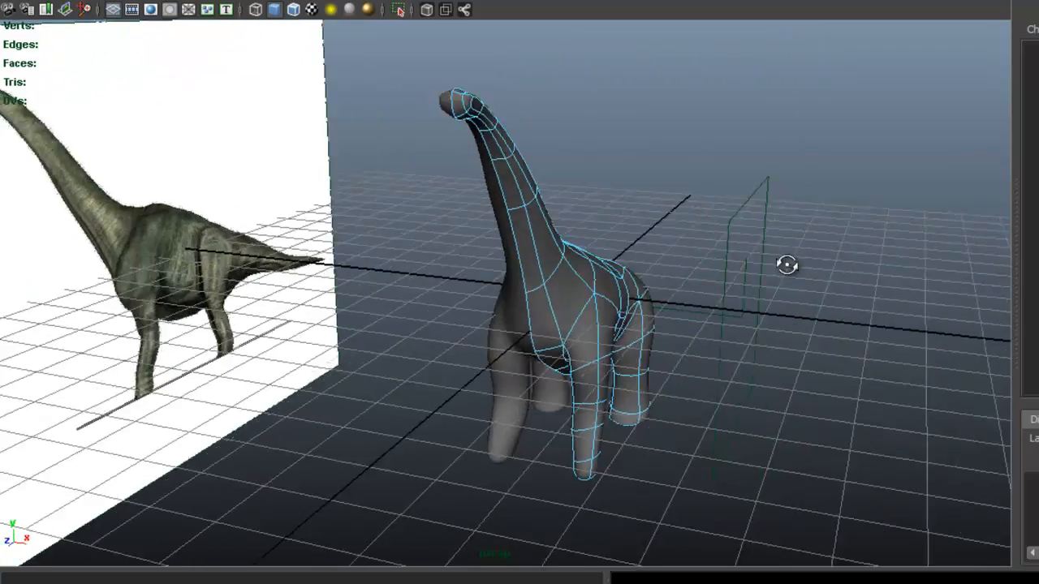
drag(787, 267, 584, 263)
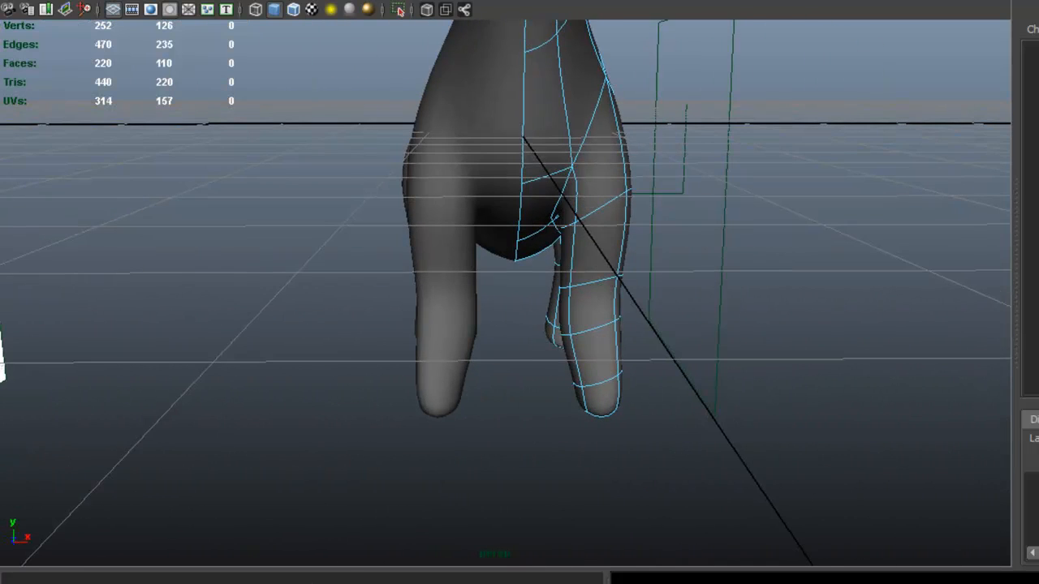
click(653, 547)
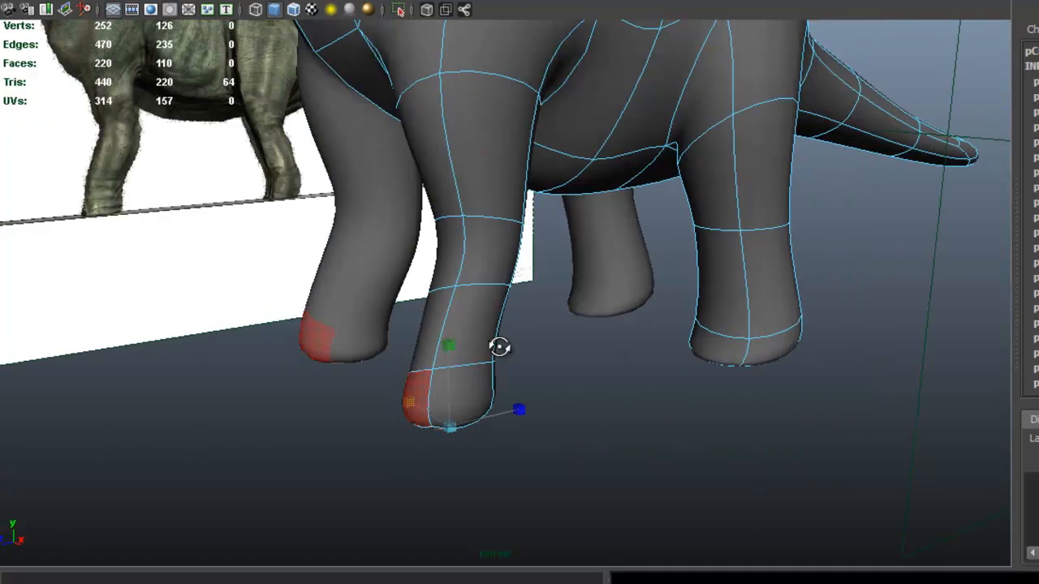
Step: Flatten the foot-bottom vertices and pull rear vertices to round out the rump
drag(500, 348, 483, 296)
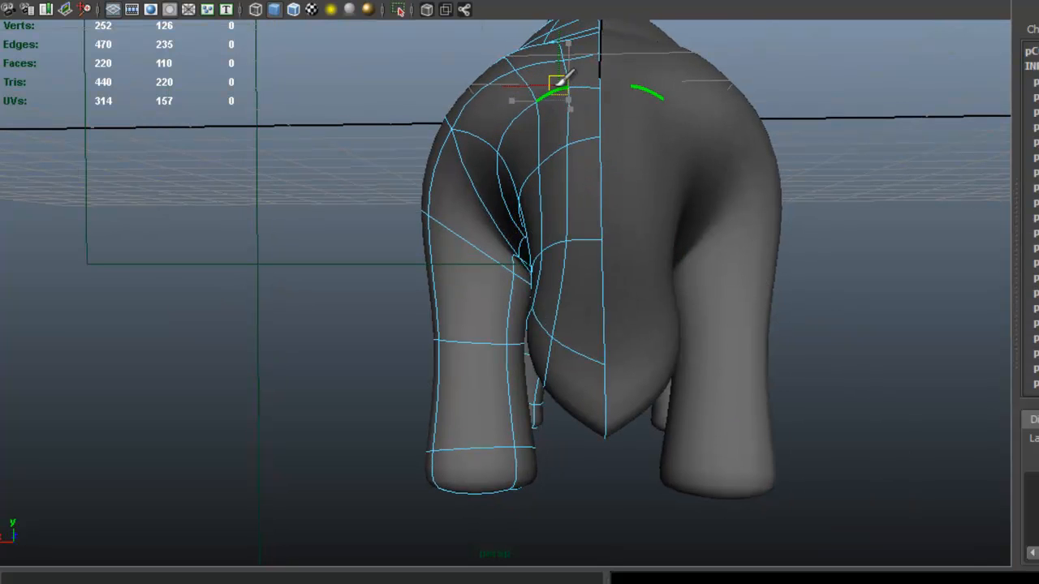
drag(555, 84, 500, 165)
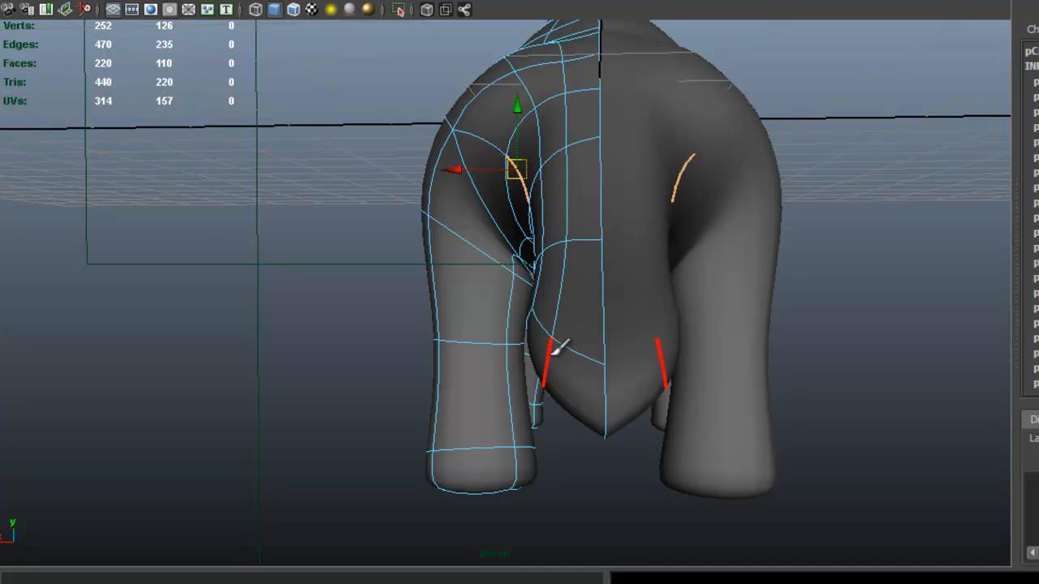
drag(516, 169, 568, 395)
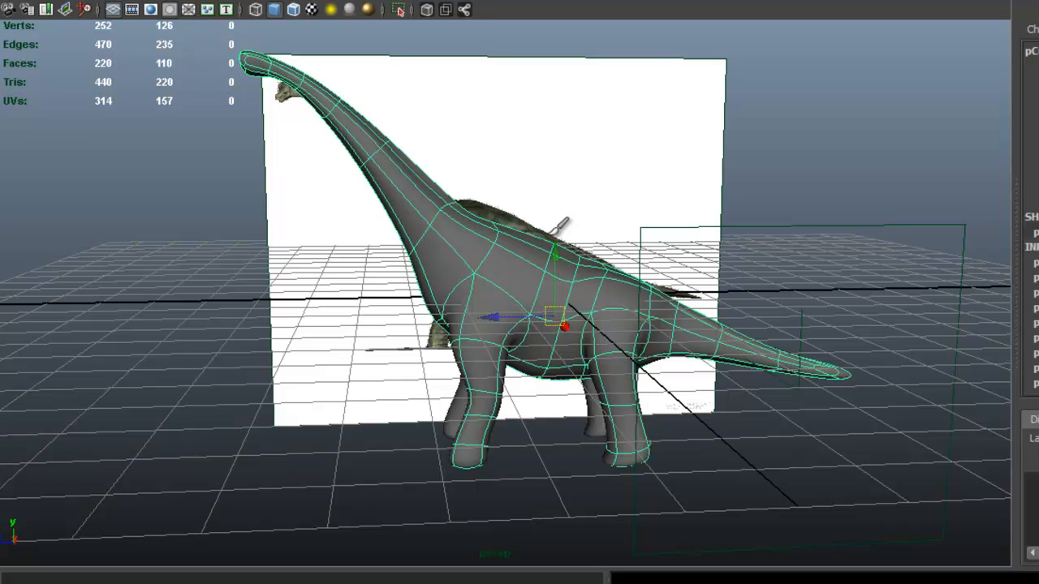
mouse_move(500, 182)
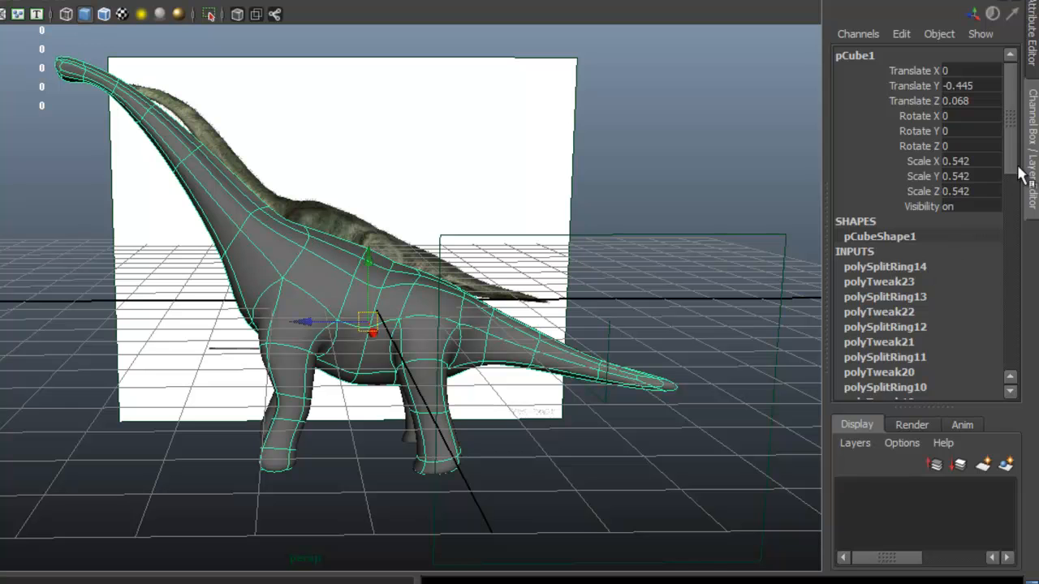
Step: Scroll through the mesh's INPUTS history list in the Channel Box
scroll(down, 3)
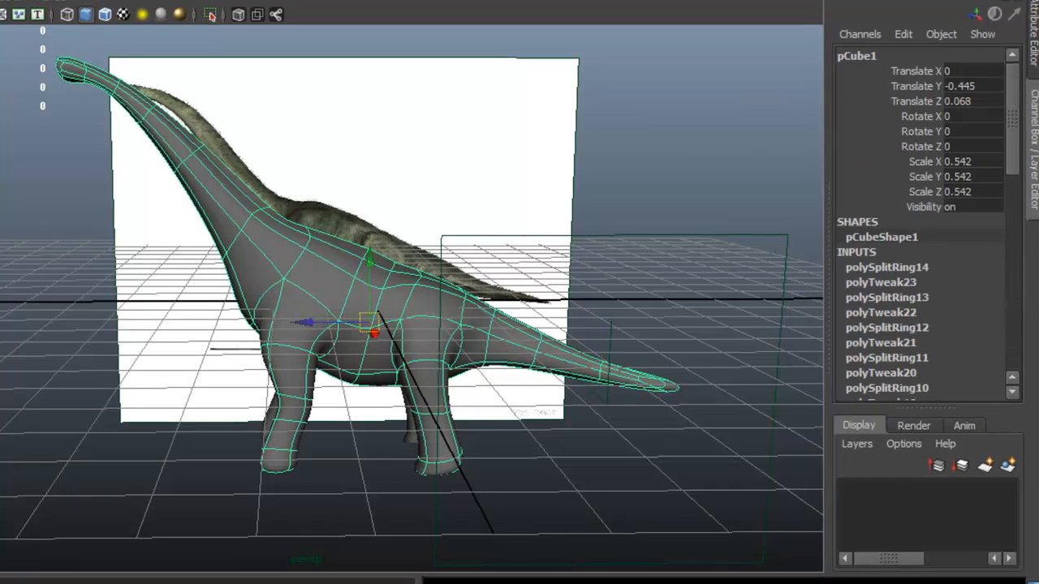
Step: Run Edit > Delete by Type > History on the mesh and orbit to inspect the result
click(71, 24)
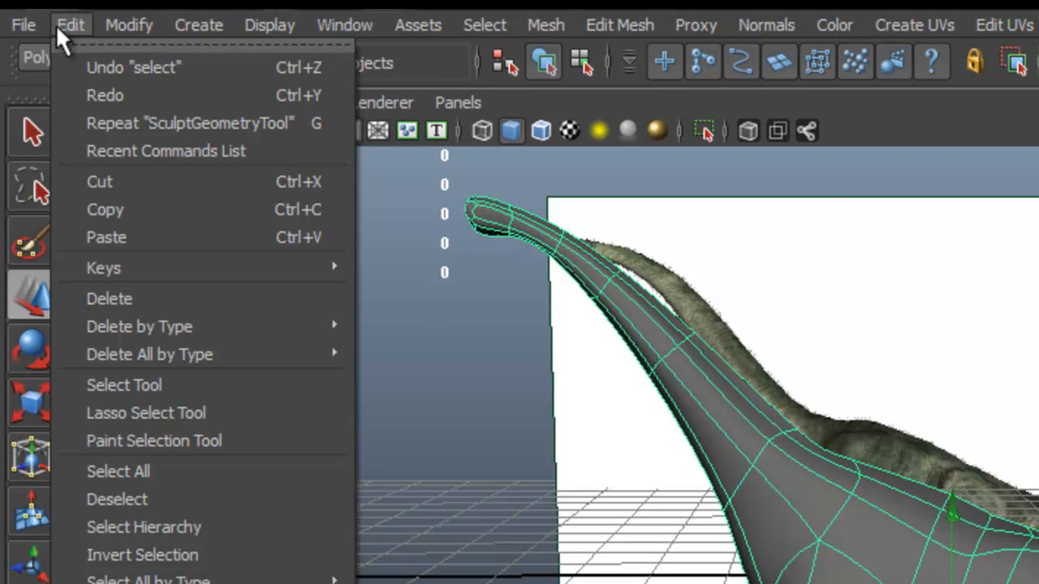
mouse_move(139, 327)
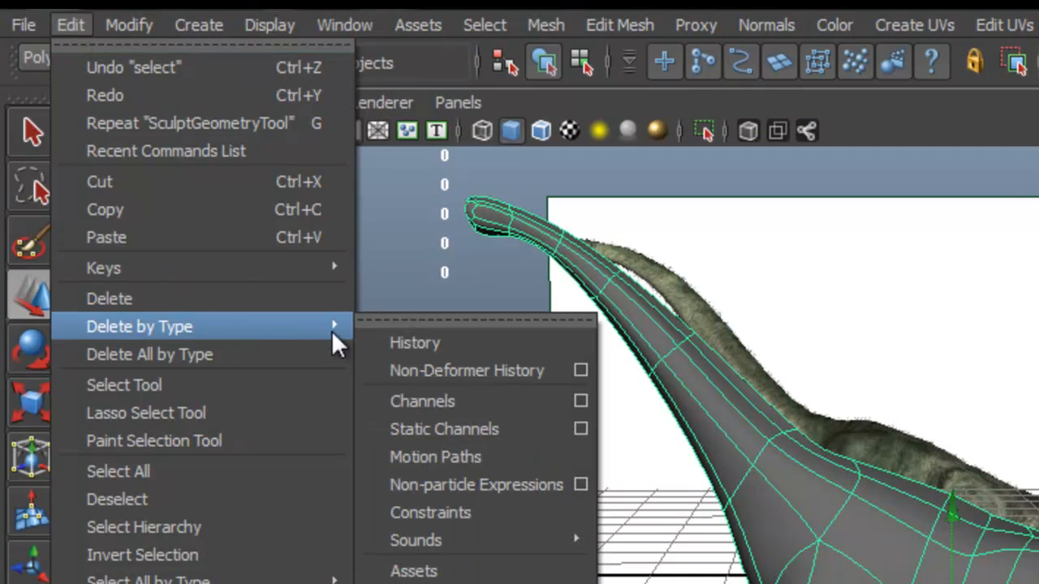
click(416, 342)
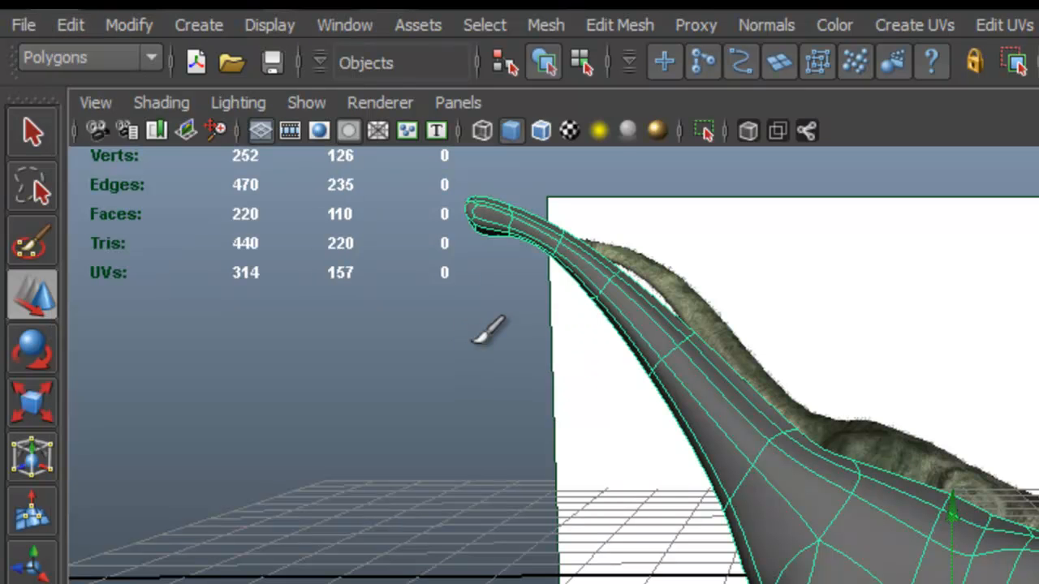
mouse_move(1009, 519)
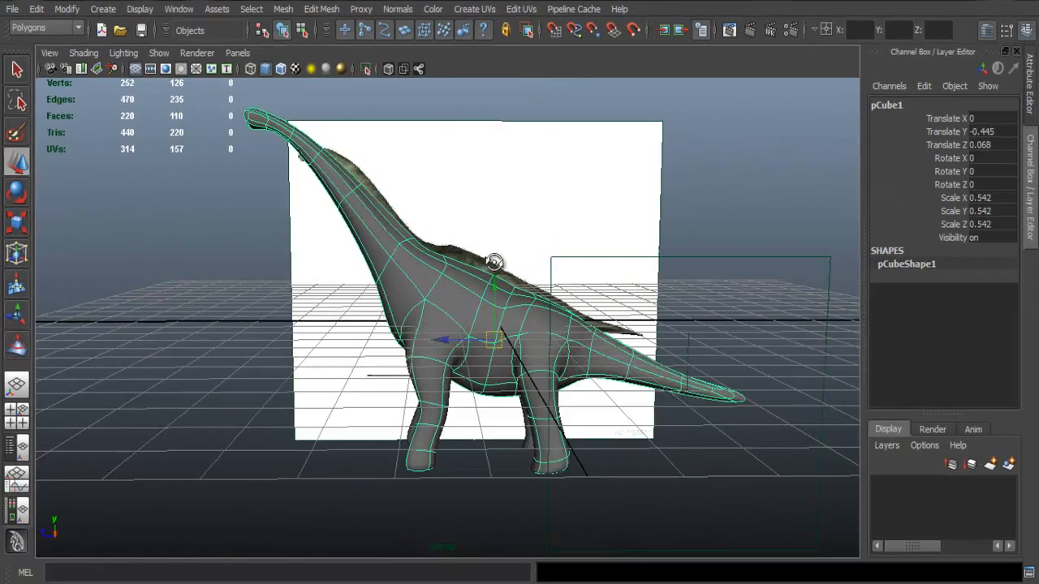
drag(495, 260, 646, 285)
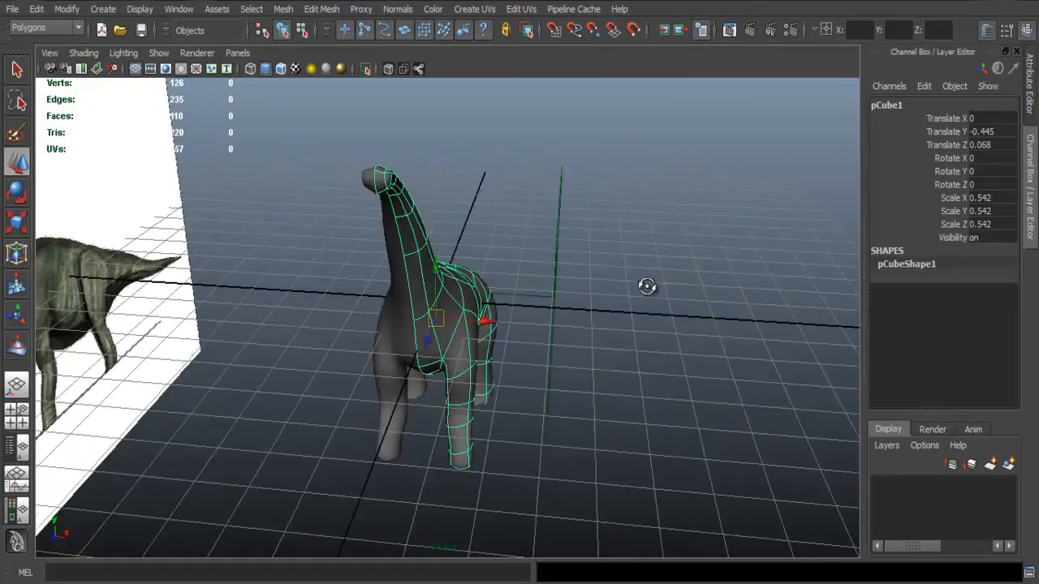